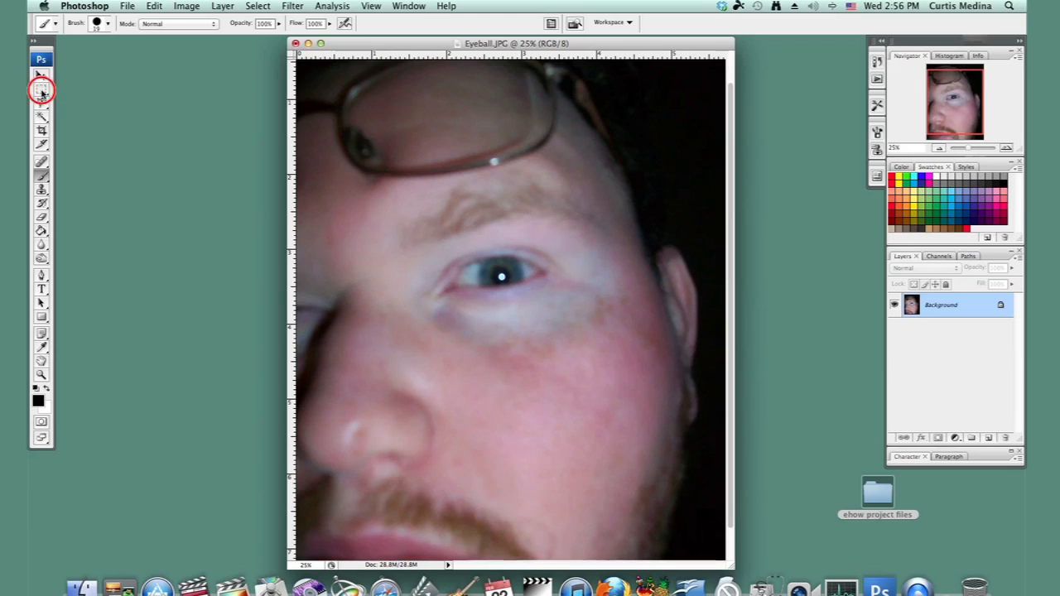
Step: Pick the Lasso tool to draw a freehand selection around the iris
{"action": "left_click", "coordinate": [42, 103]}
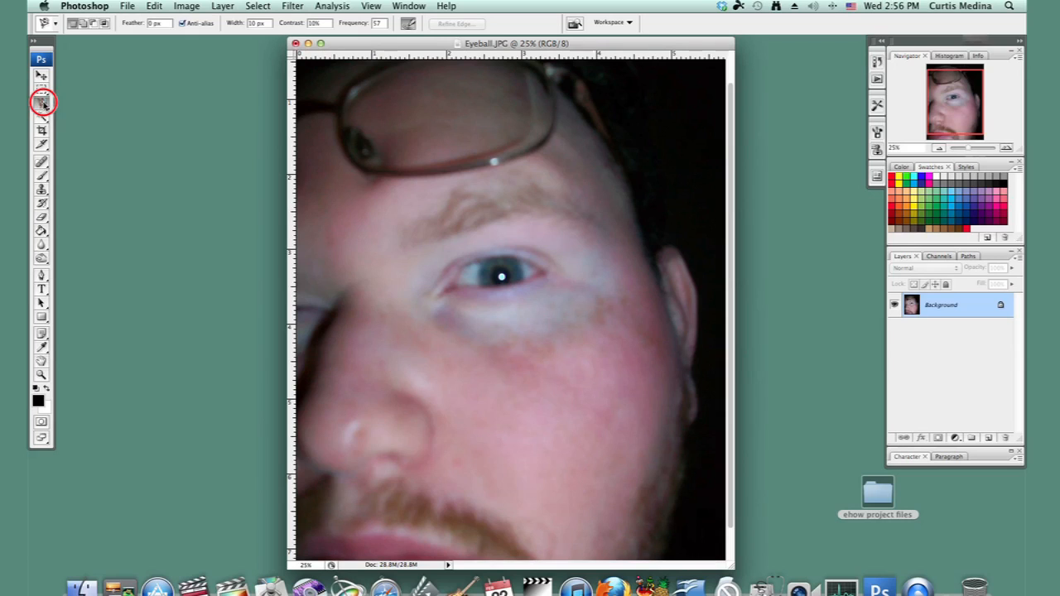
{"action": "left_click", "coordinate": [43, 103]}
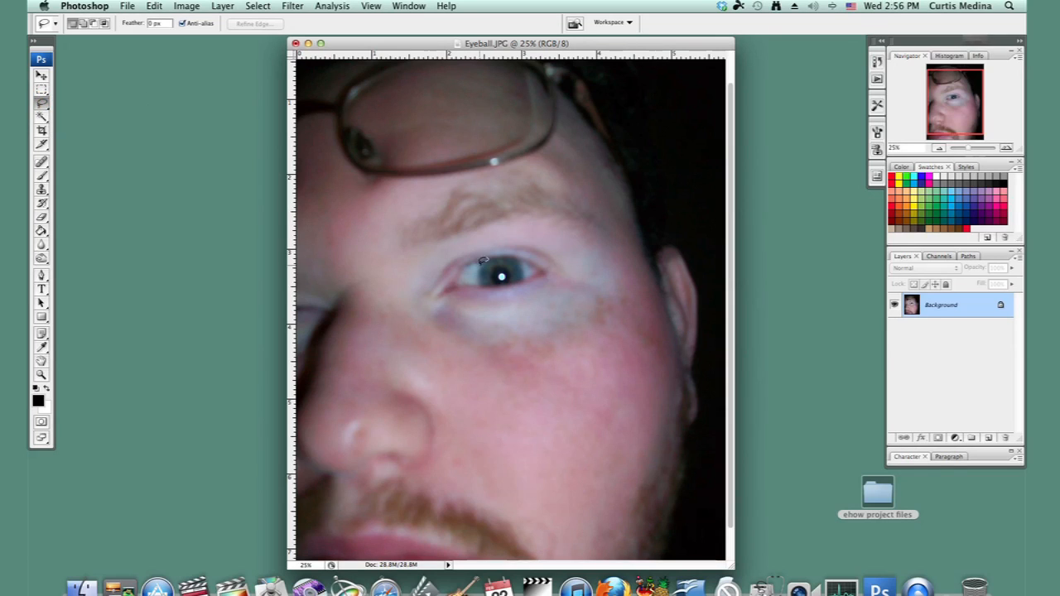
{"action": "mouse_move", "coordinate": [478, 263]}
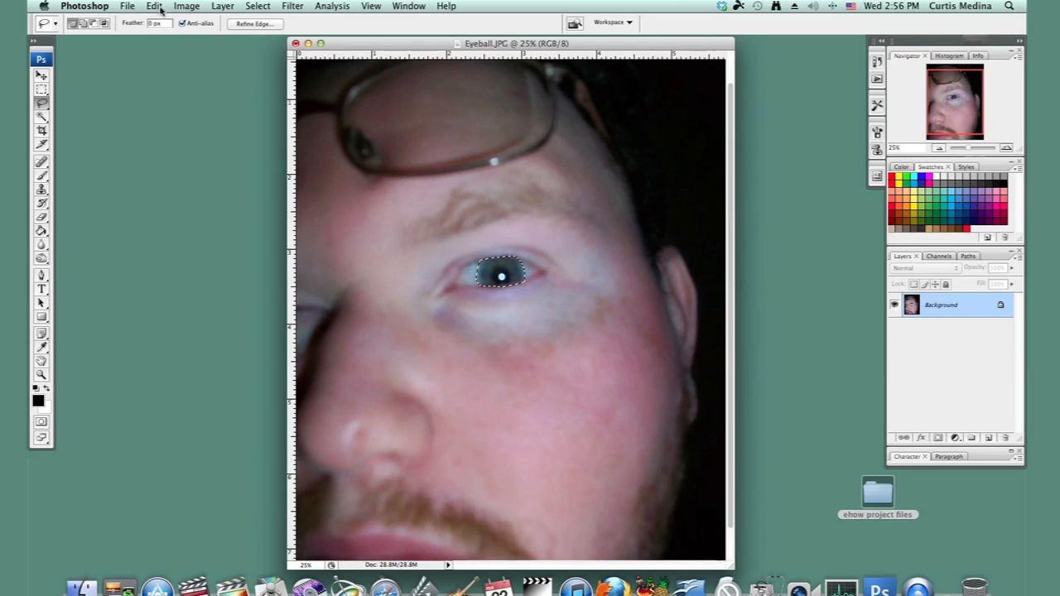
Step: Zoom in and set the Sponge tool to Desaturate mode to grey out the iris
{"action": "left_click", "coordinate": [185, 7]}
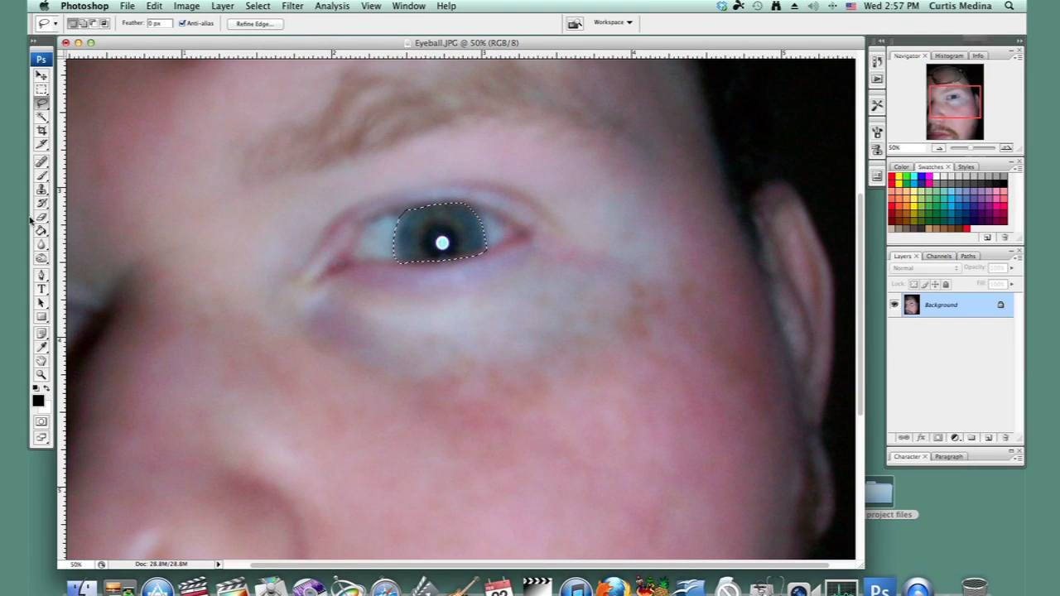
{"action": "left_click", "coordinate": [41, 252]}
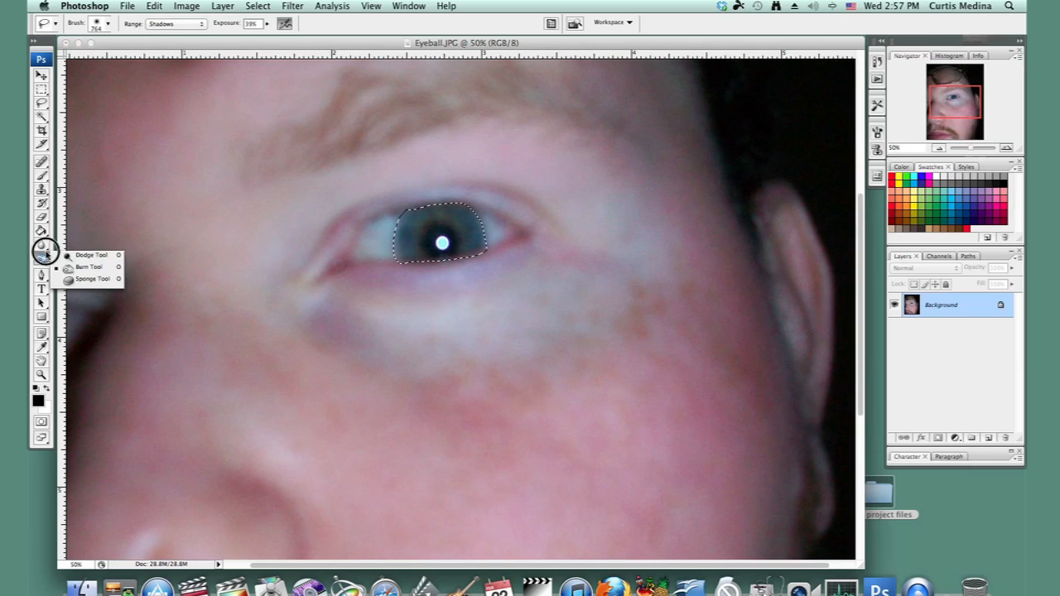
{"action": "left_click", "coordinate": [43, 245]}
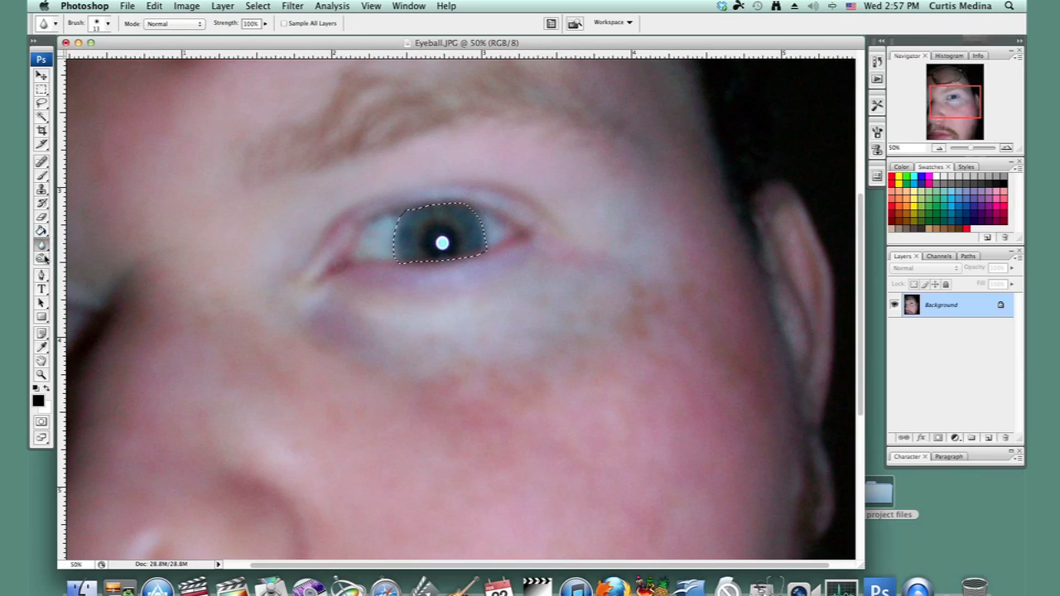
{"action": "left_click", "coordinate": [41, 259]}
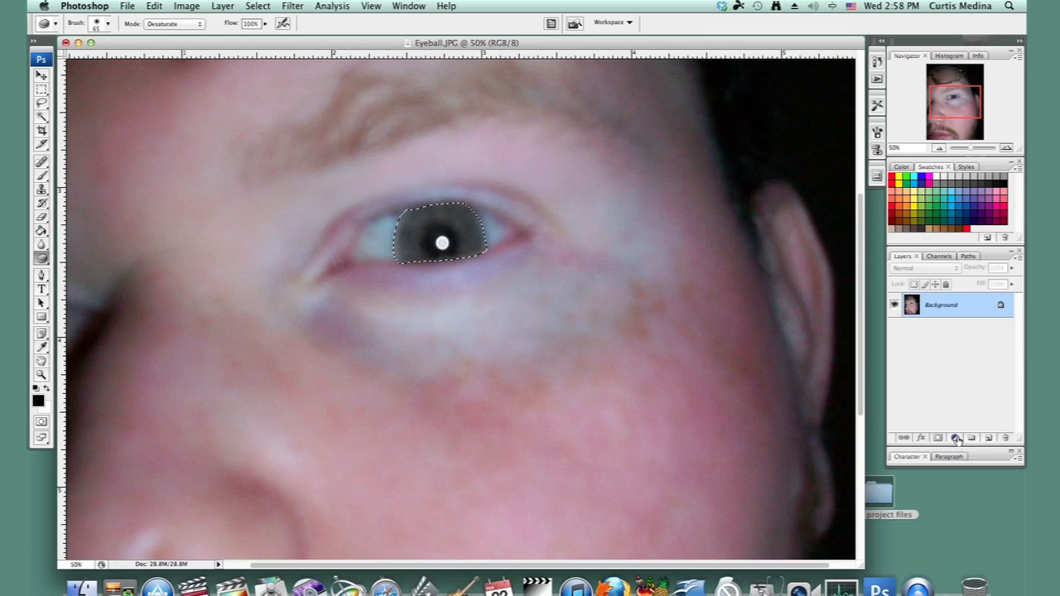
Step: Add a Gradient fill layer from the New Fill/Adjustment Layer menu
{"action": "left_click", "coordinate": [955, 437]}
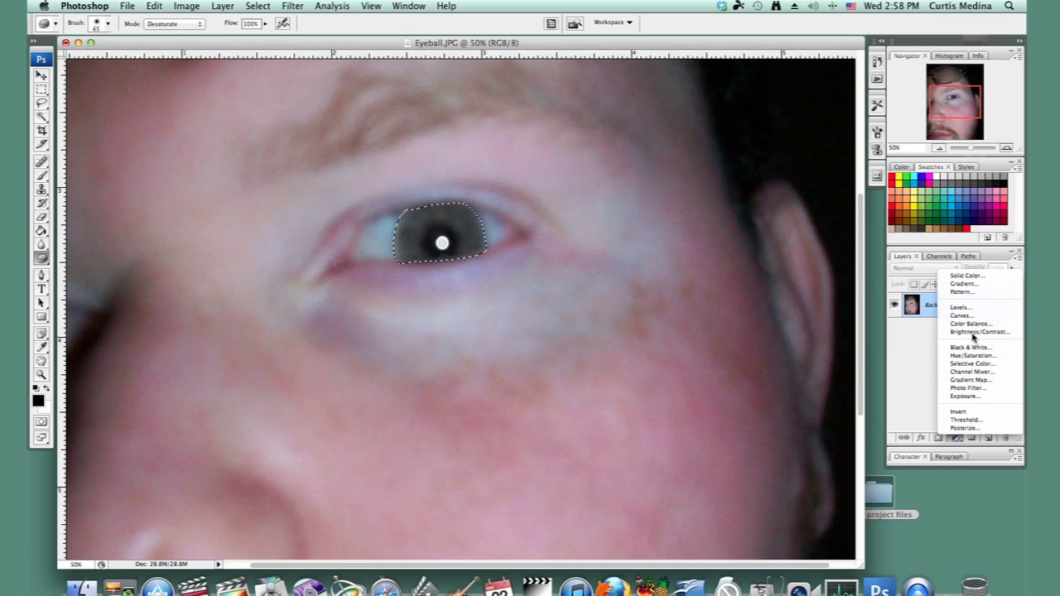
{"action": "left_click", "coordinate": [964, 283]}
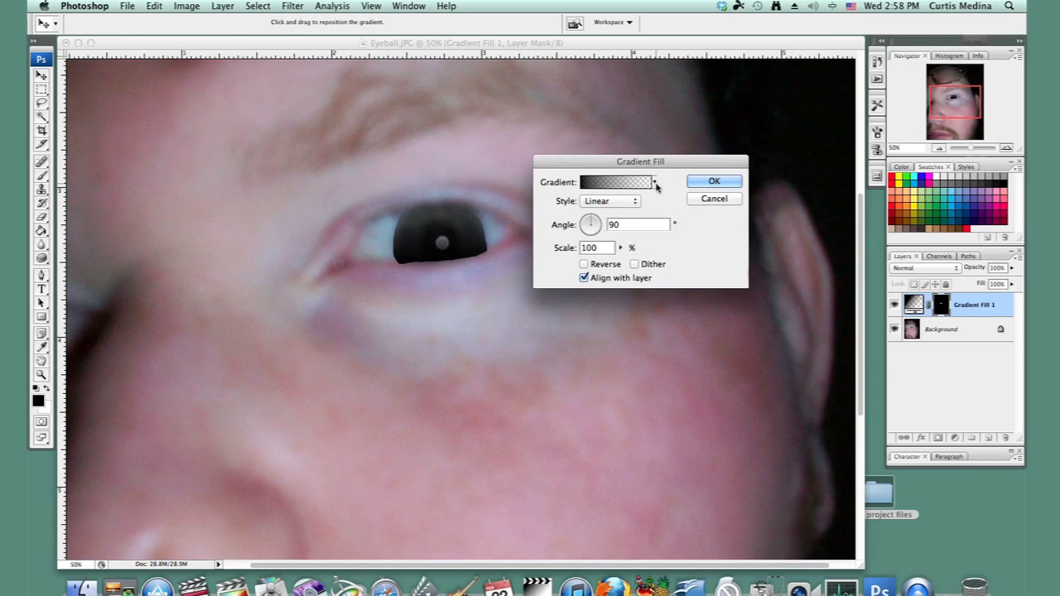
Step: Choose the rainbow gradient preset, set Scale to about 109% and confirm the fill
{"action": "left_click", "coordinate": [654, 181]}
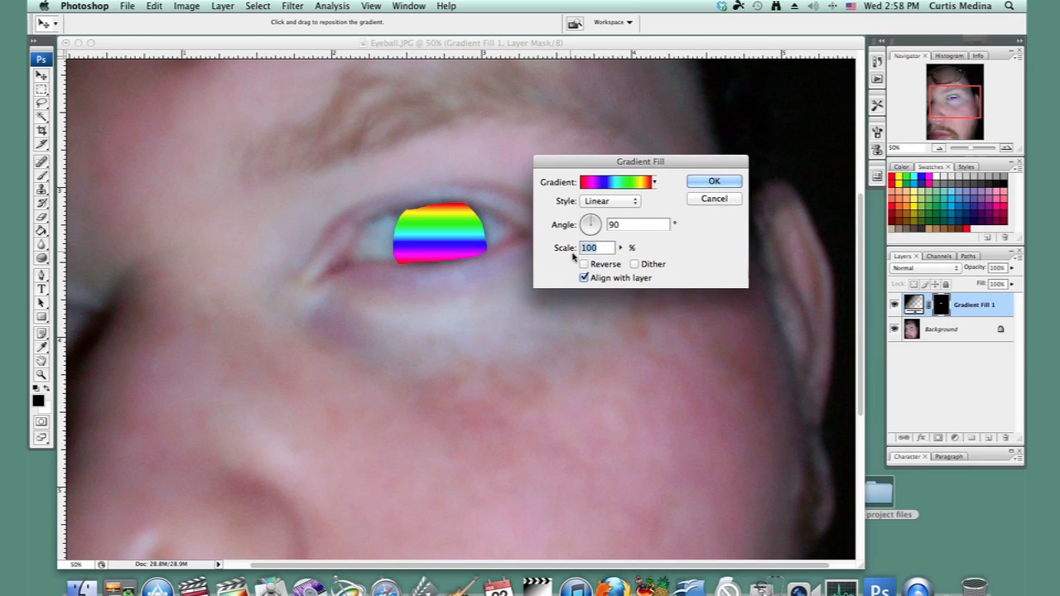
{"action": "left_click_drag", "start_coordinate": [596, 263], "coordinate": [645, 263]}
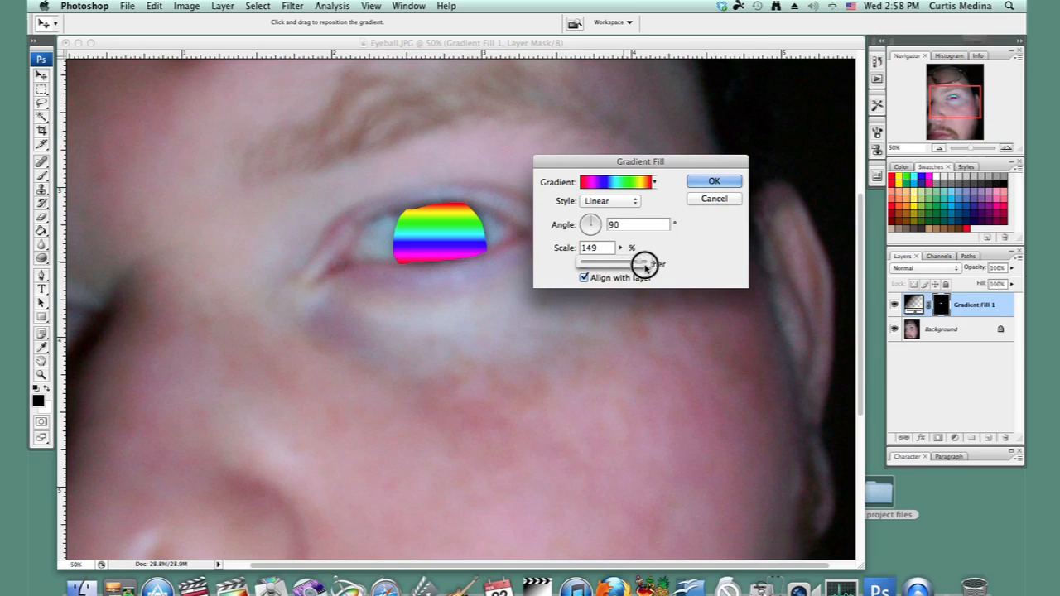
{"action": "left_click_drag", "start_coordinate": [644, 263], "coordinate": [637, 263]}
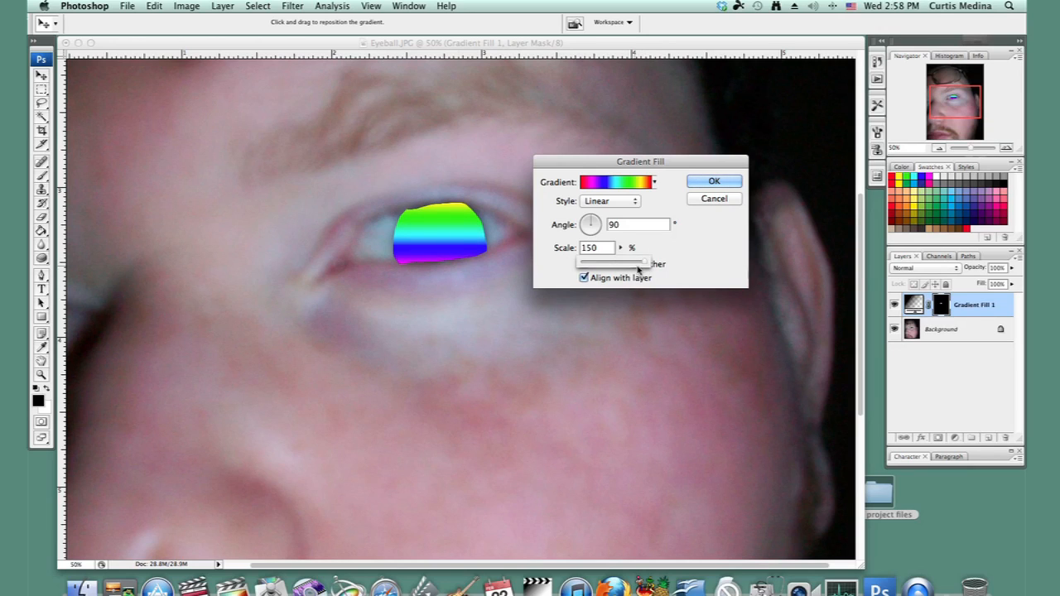
{"action": "left_click_drag", "start_coordinate": [643, 262], "coordinate": [616, 261]}
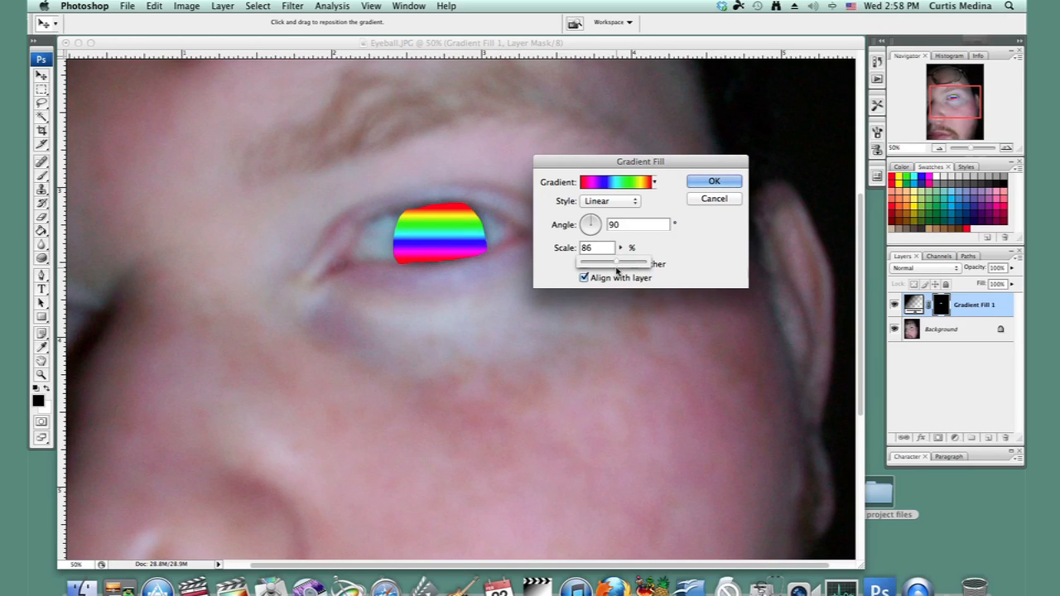
{"action": "left_click_drag", "start_coordinate": [616, 262], "coordinate": [626, 262]}
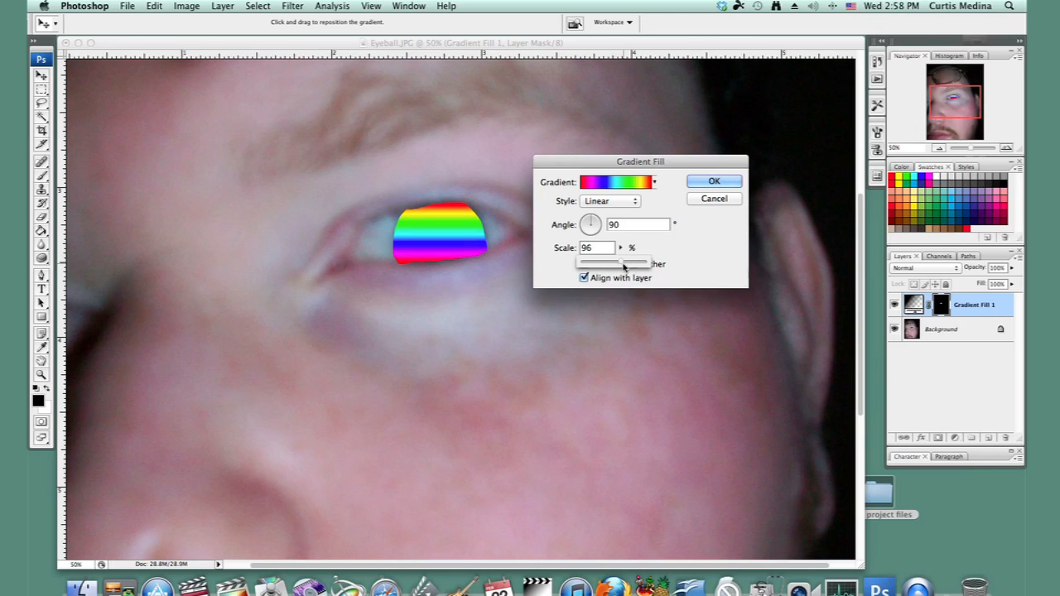
{"action": "left_click_drag", "start_coordinate": [612, 264], "coordinate": [626, 263]}
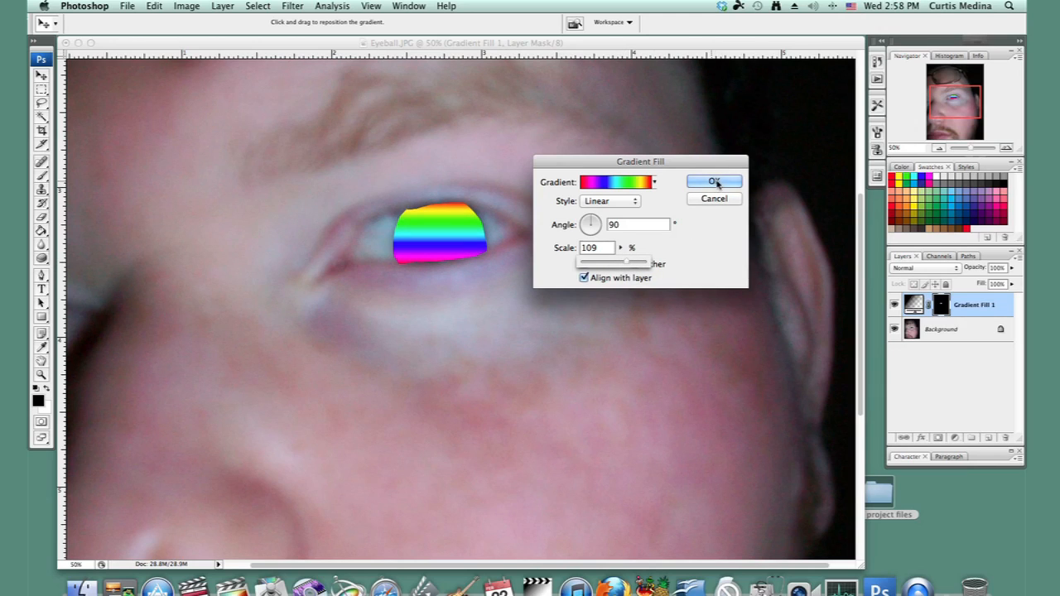
{"action": "left_click", "coordinate": [713, 180]}
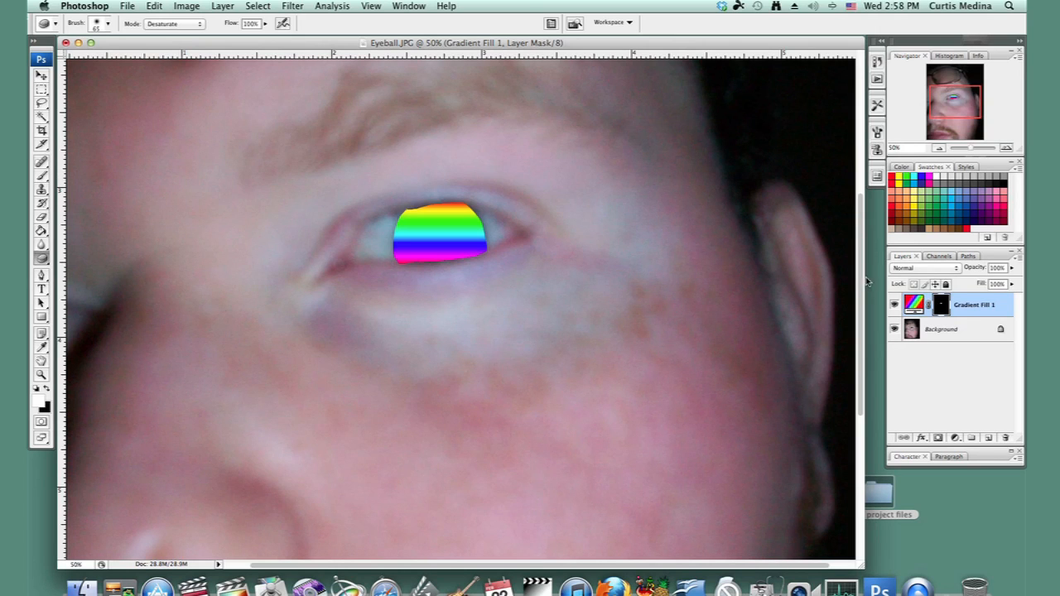
{"action": "double_click", "coordinate": [914, 305]}
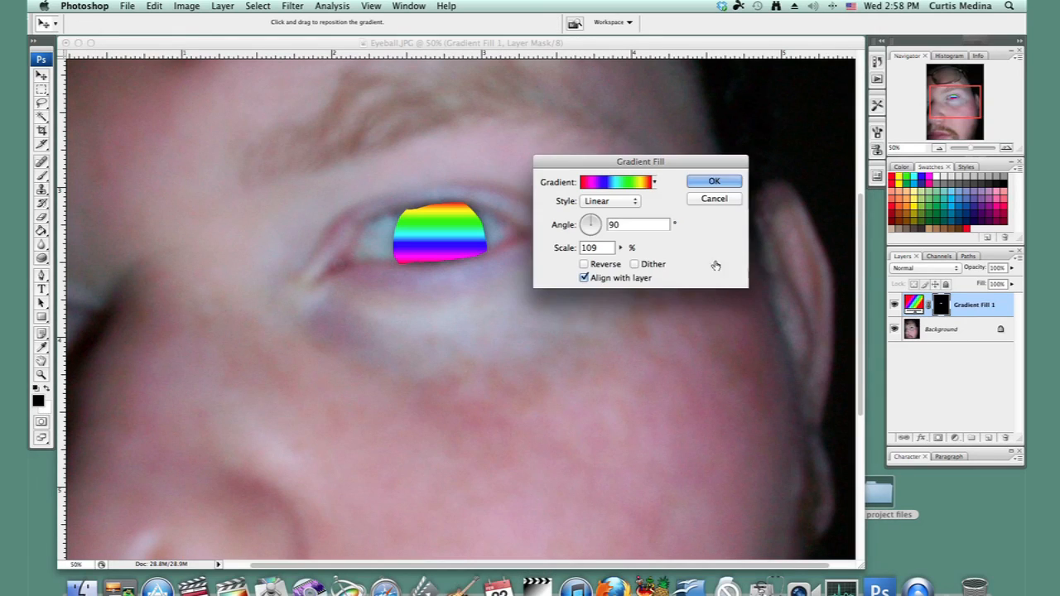
{"action": "left_click_drag", "start_coordinate": [589, 219], "coordinate": [593, 230]}
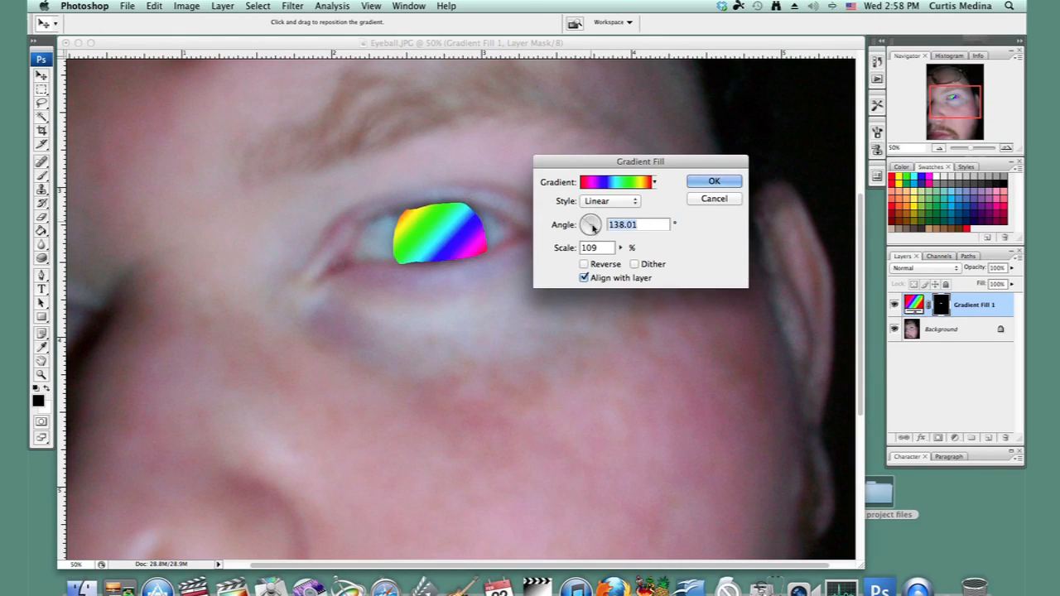
{"action": "type", "text": "14.04"}
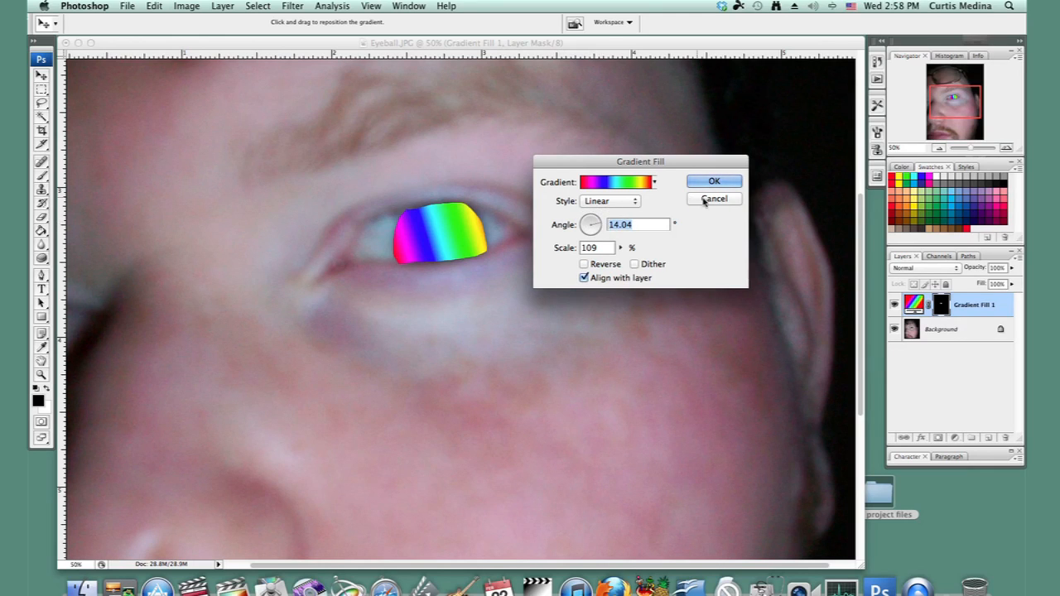
{"action": "left_click", "coordinate": [714, 181]}
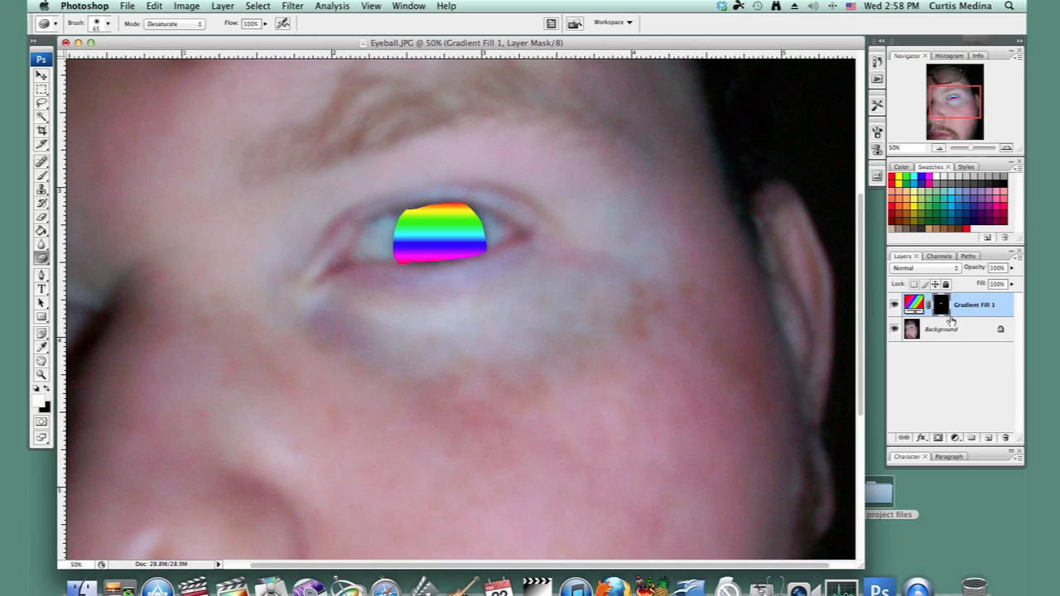
Step: Try Normal and Multiply, then set the gradient layer's blend mode to Overlay
{"action": "left_click", "coordinate": [924, 269]}
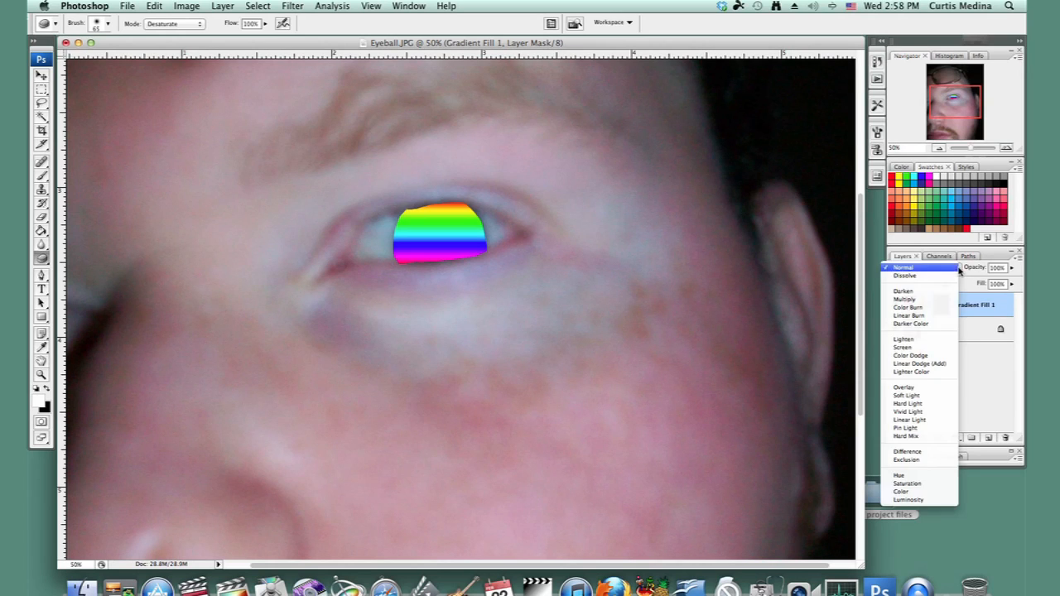
{"action": "left_click", "coordinate": [902, 267]}
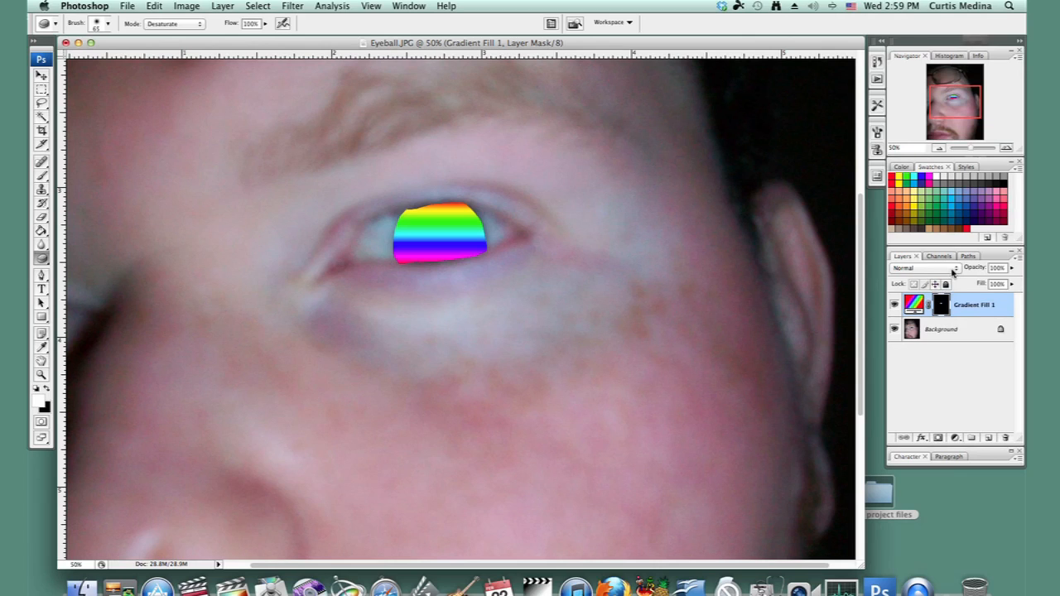
{"action": "left_click", "coordinate": [911, 268]}
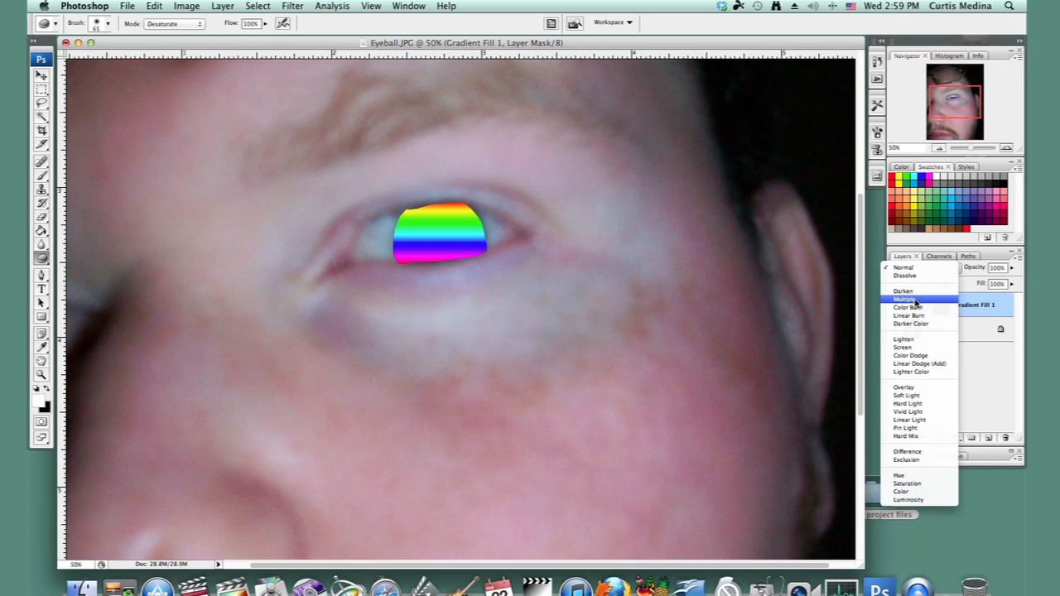
{"action": "left_click", "coordinate": [904, 298]}
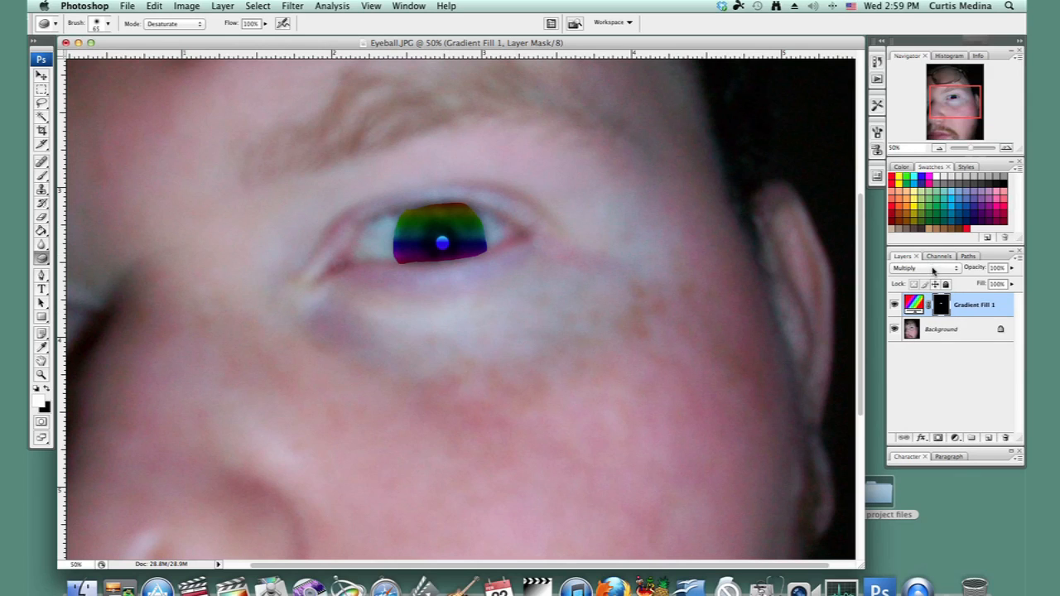
{"action": "left_click", "coordinate": [925, 269]}
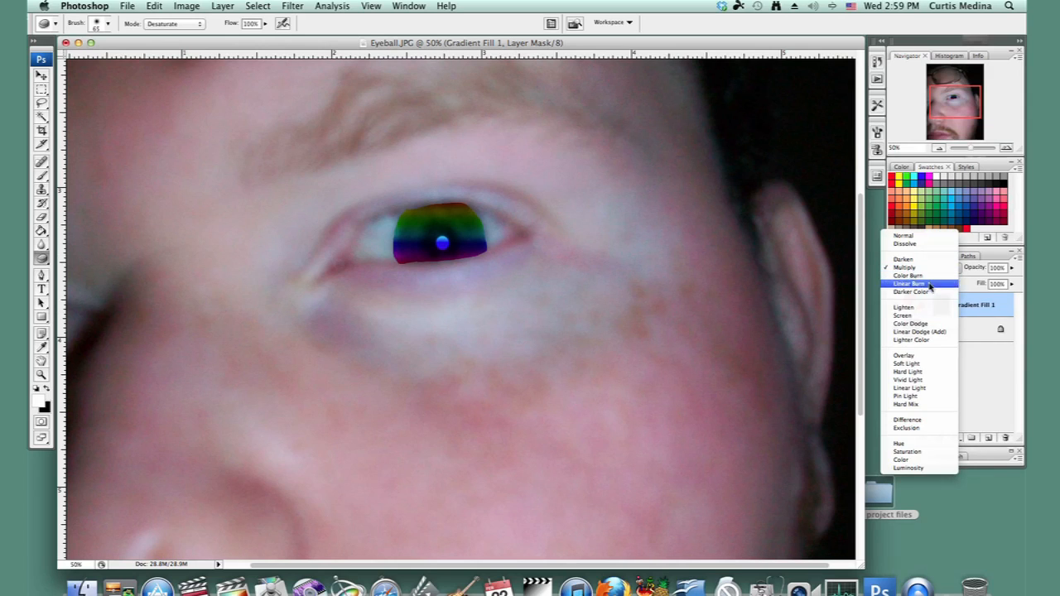
{"action": "left_click", "coordinate": [905, 354]}
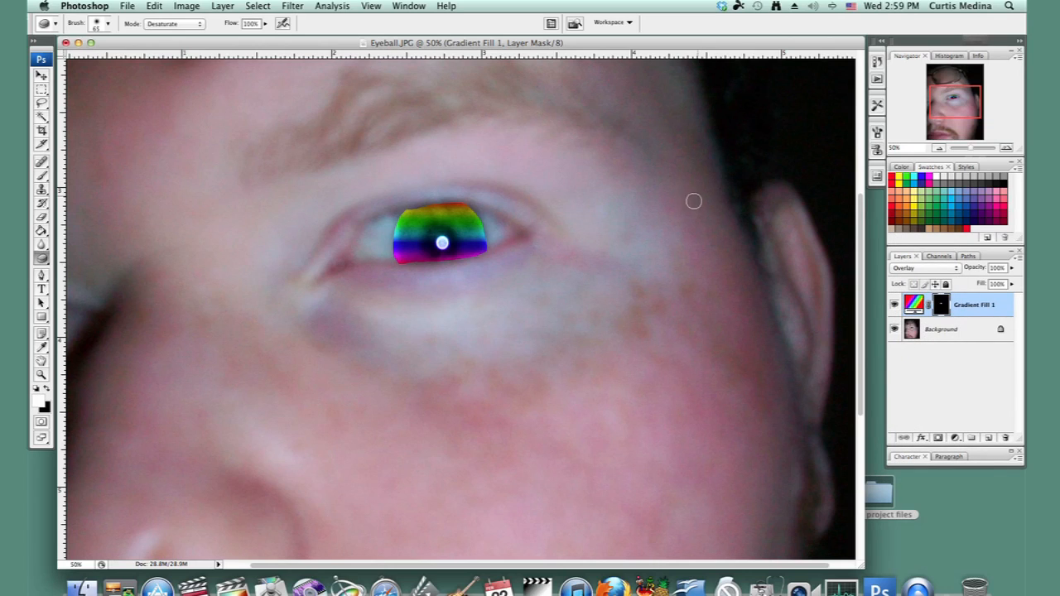
{"action": "mouse_move", "coordinate": [398, 285]}
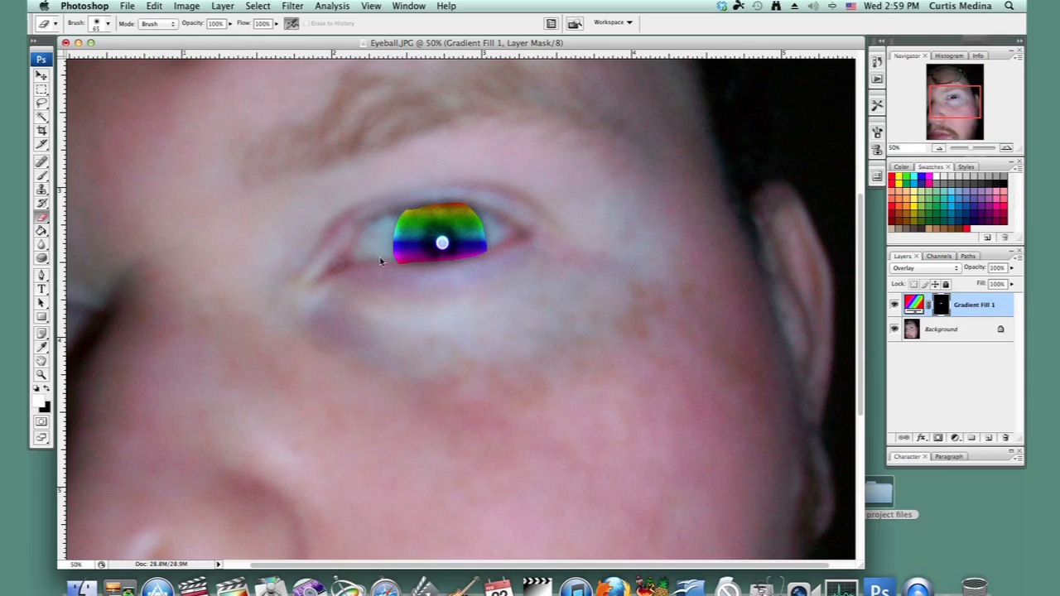
Step: Erase along the gradient mask edges with a soft brush to trim stray colour
{"action": "left_click", "coordinate": [106, 23]}
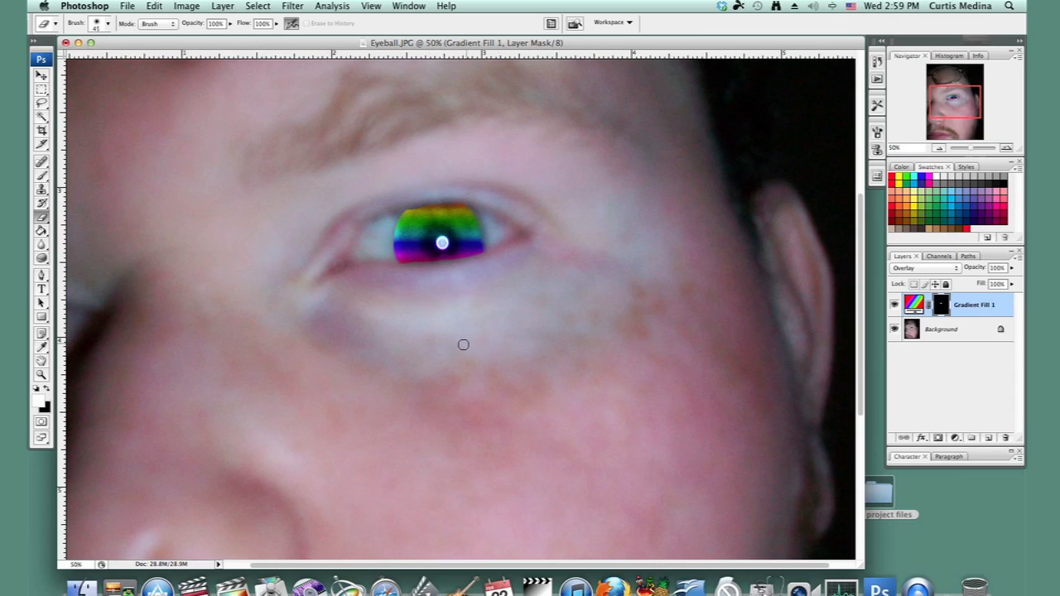
{"action": "mouse_move", "coordinate": [364, 332]}
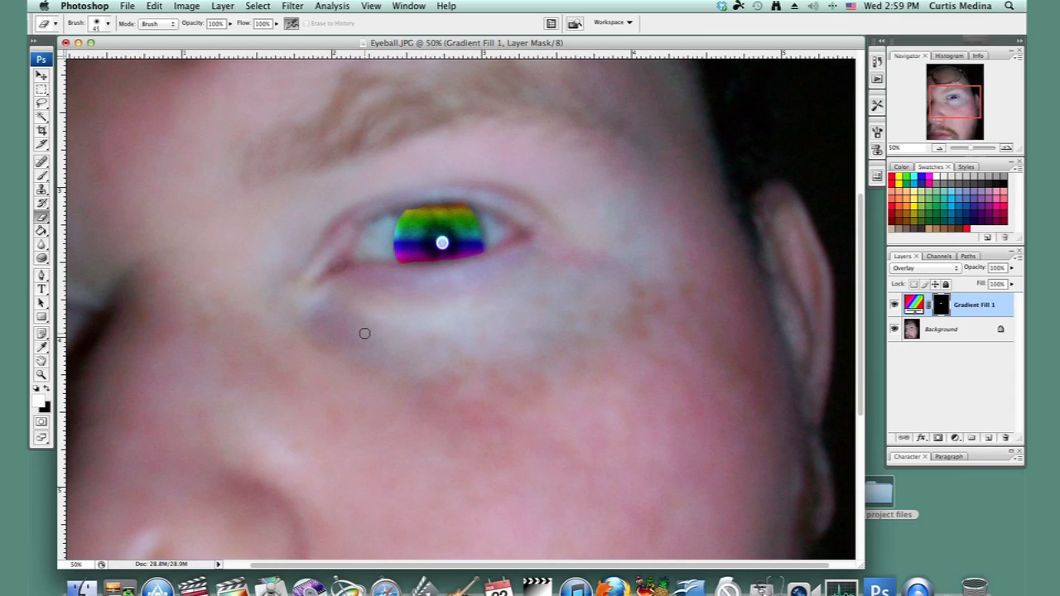
{"action": "mouse_move", "coordinate": [368, 337]}
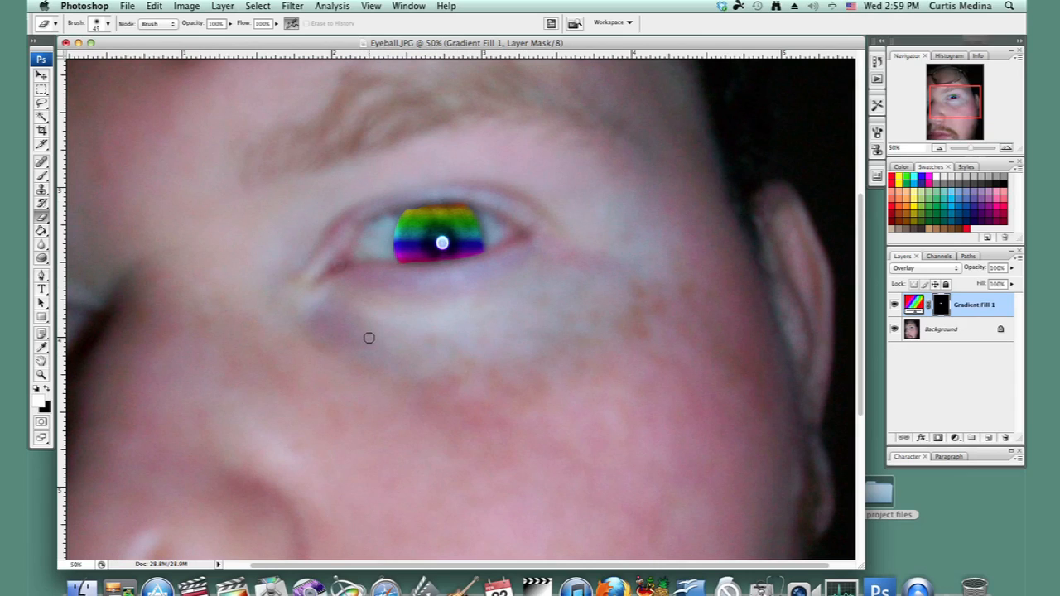